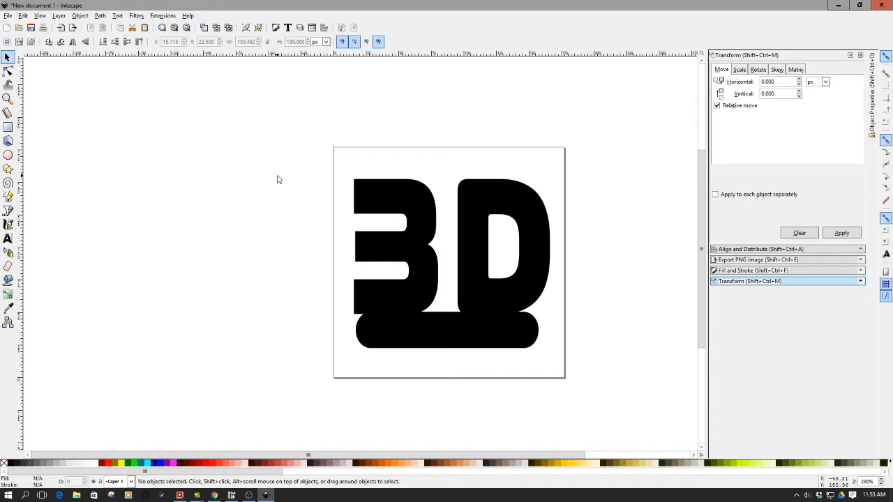
mouse_move(391, 246)
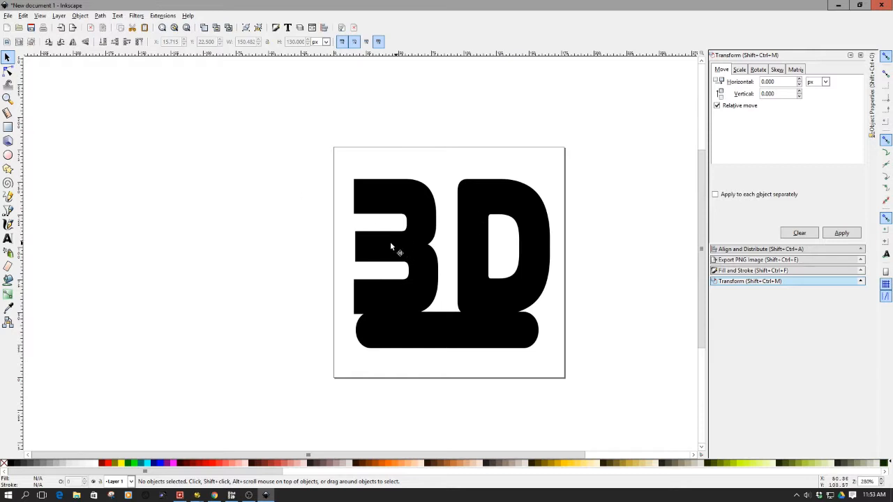
mouse_move(378, 248)
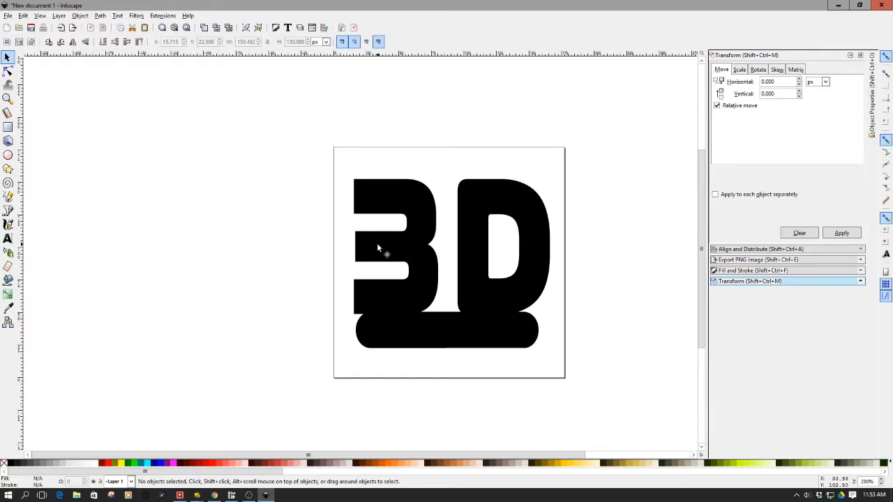
mouse_move(458, 251)
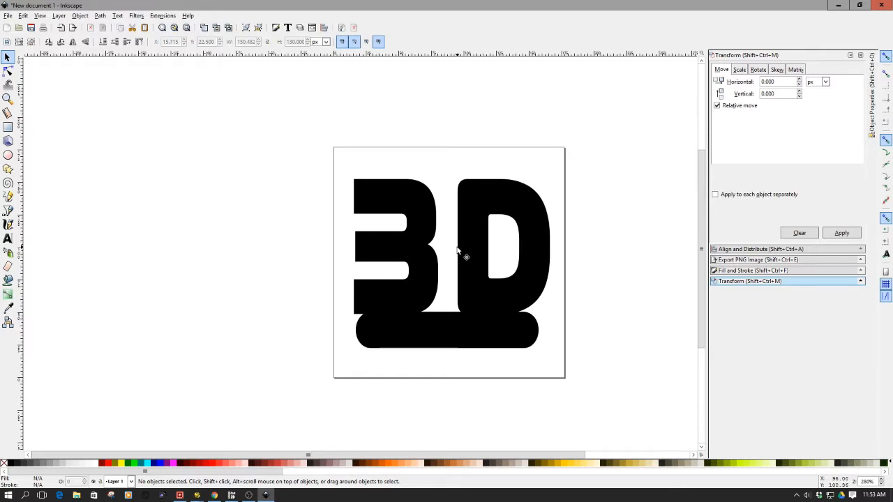
mouse_move(452, 351)
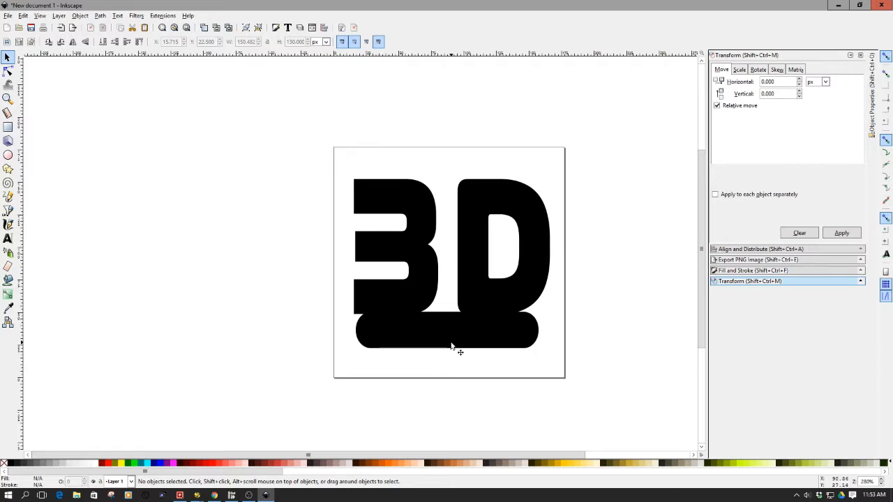
mouse_move(452, 343)
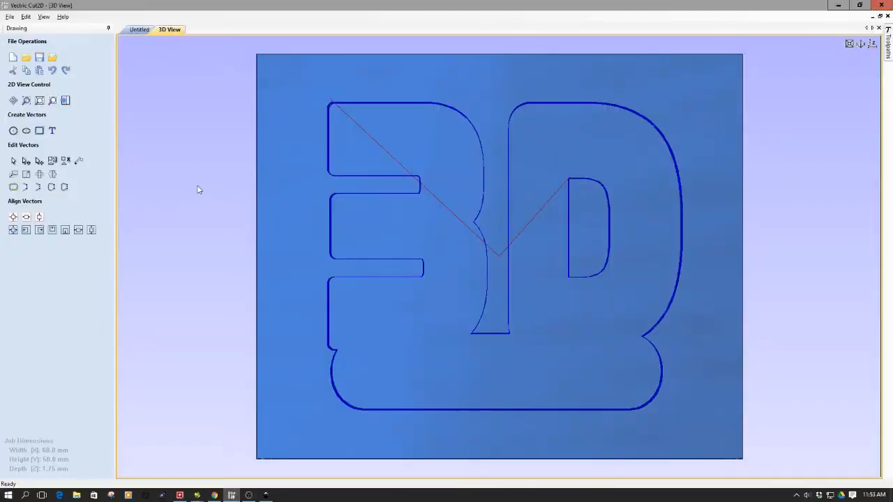
Step: Return from the 3D preview to the Untitled 2D drawing of the logo
click(140, 30)
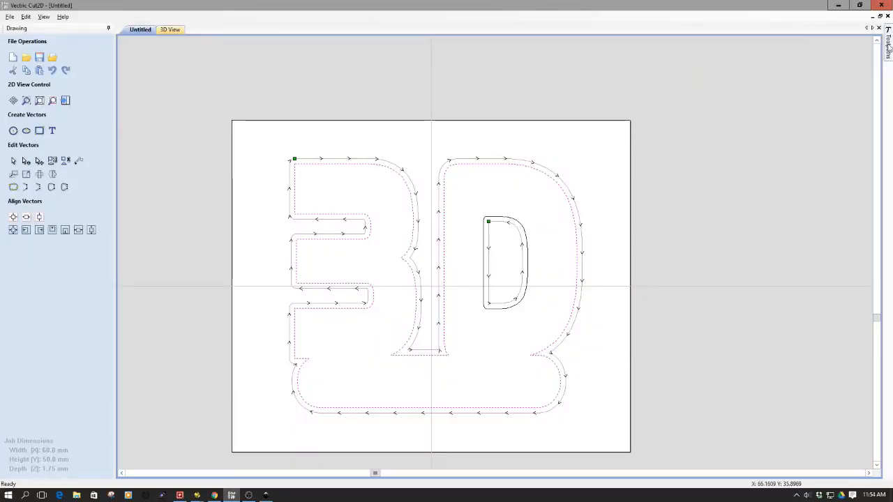
Step: Show the toolpath list with the Inside and Outside profile toolpaths
click(886, 38)
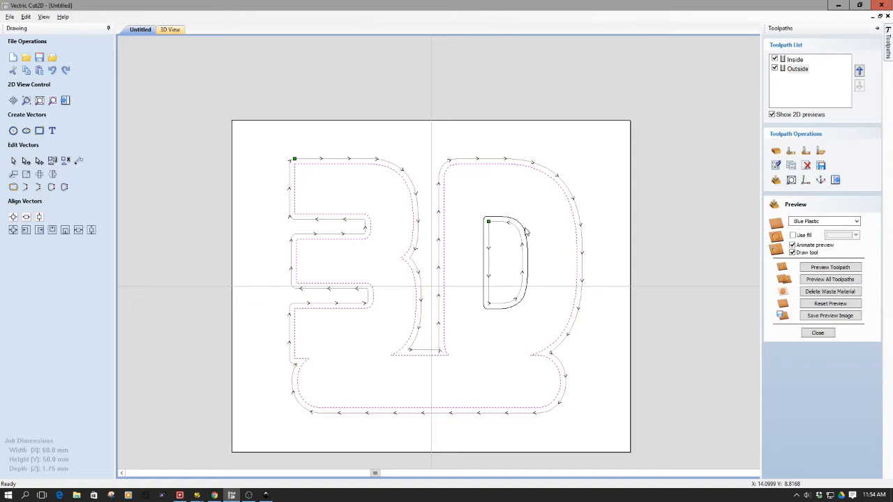
mouse_move(829, 55)
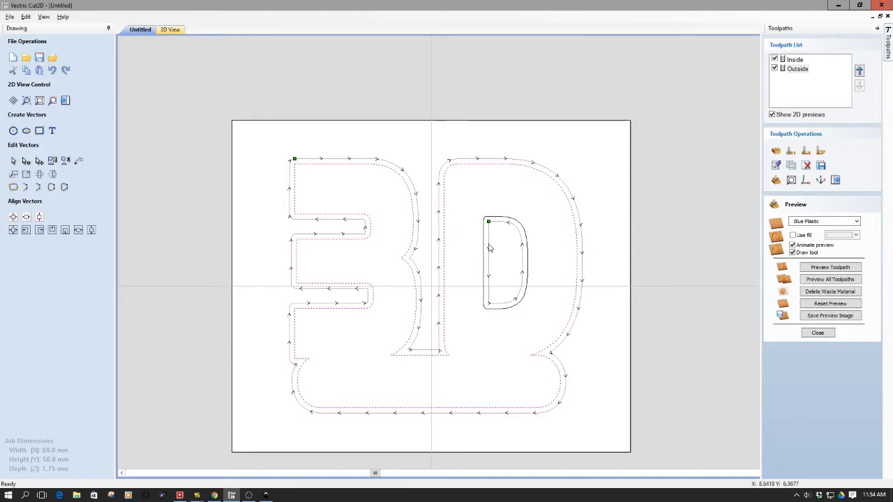
mouse_move(508, 225)
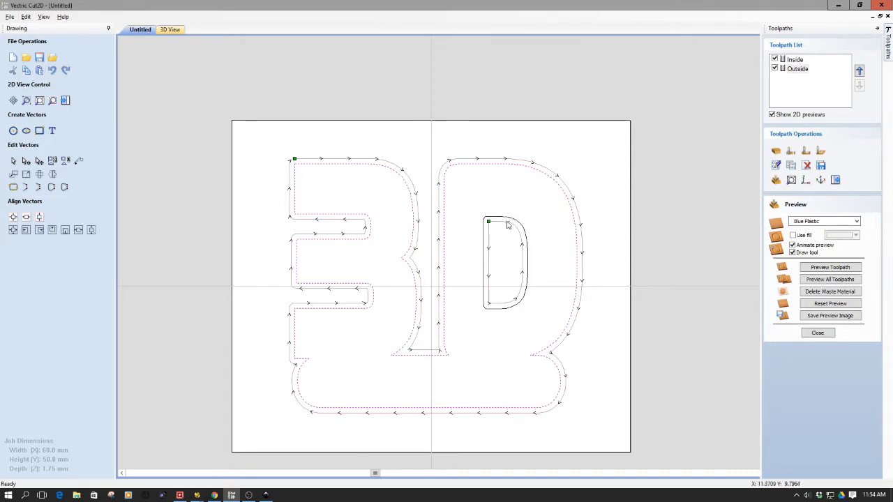
mouse_move(492, 207)
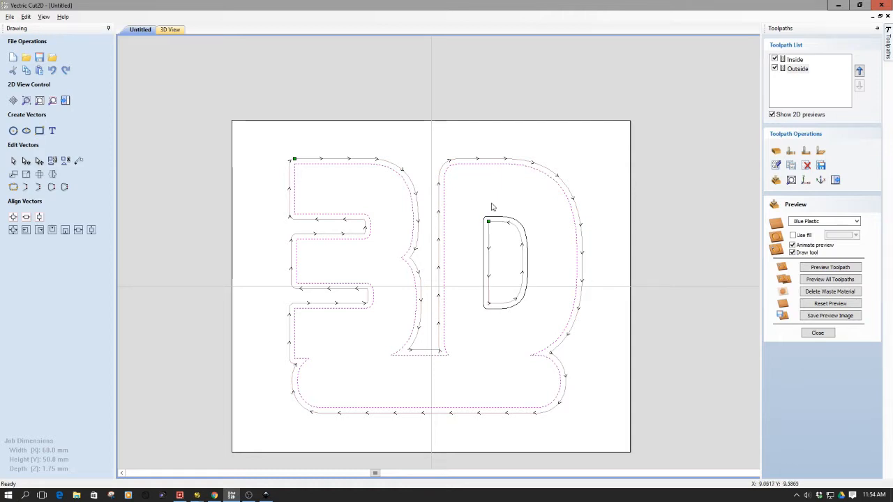
mouse_move(492, 254)
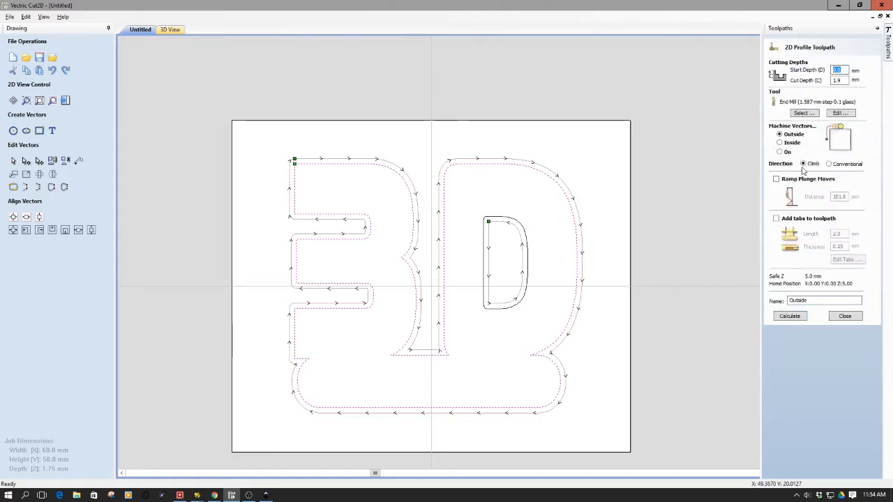
Step: Choose the 1.587 mm glass end mill for the Outside profile and close its settings
click(803, 113)
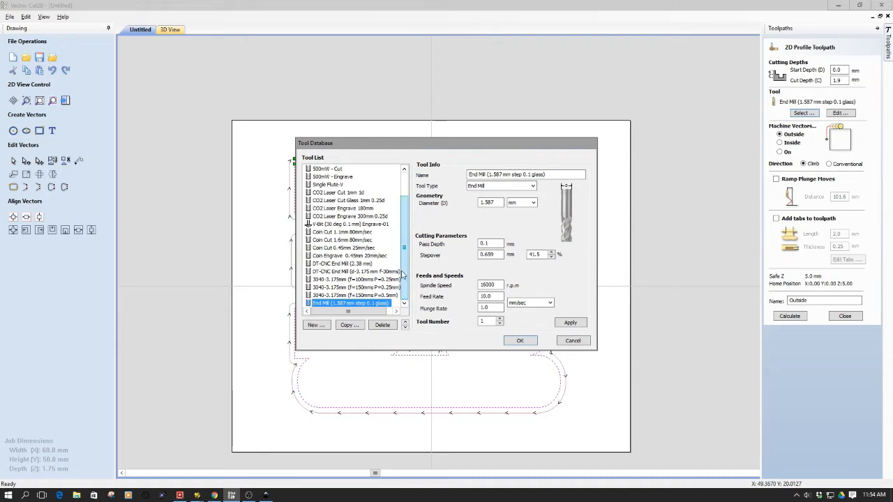
click(527, 174)
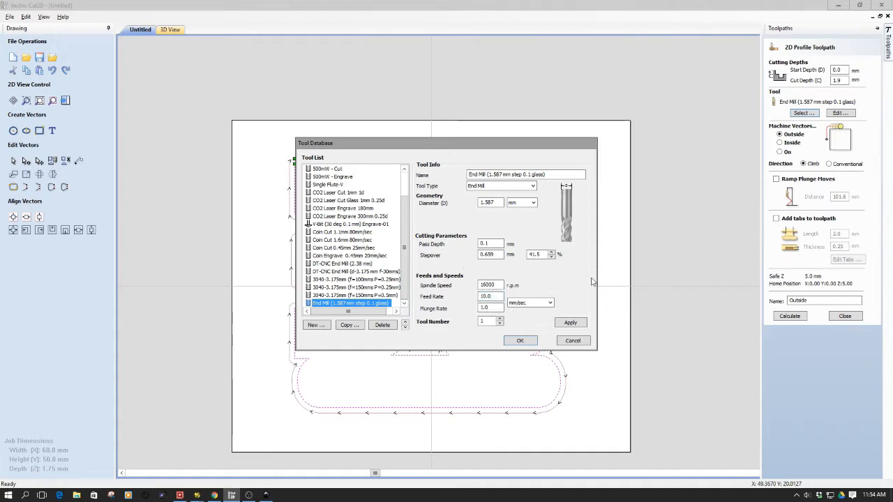
mouse_move(515, 323)
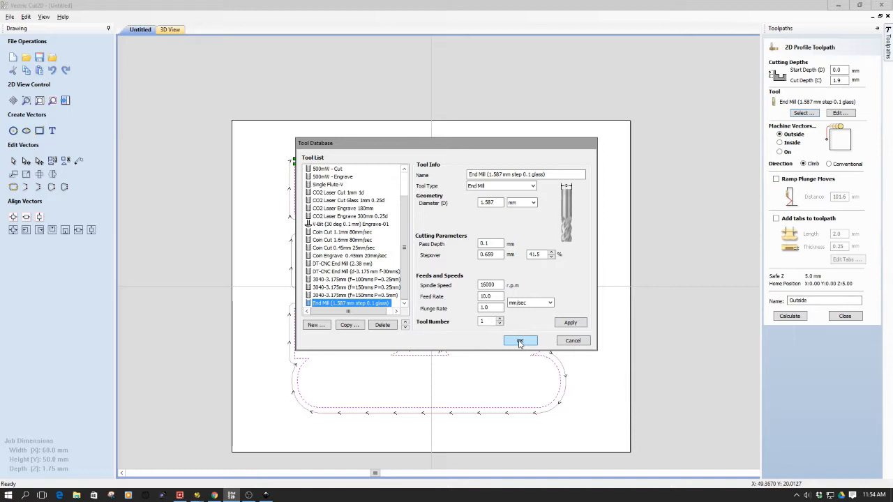
click(519, 340)
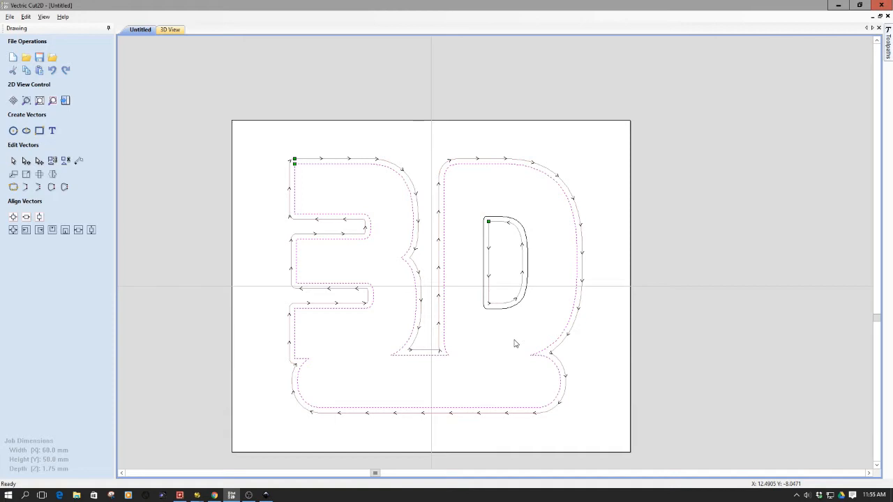
mouse_move(485, 332)
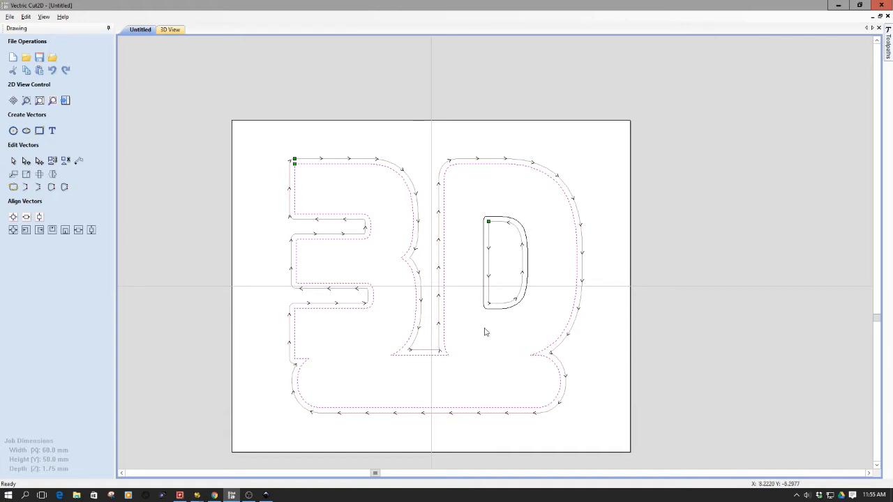
click(249, 495)
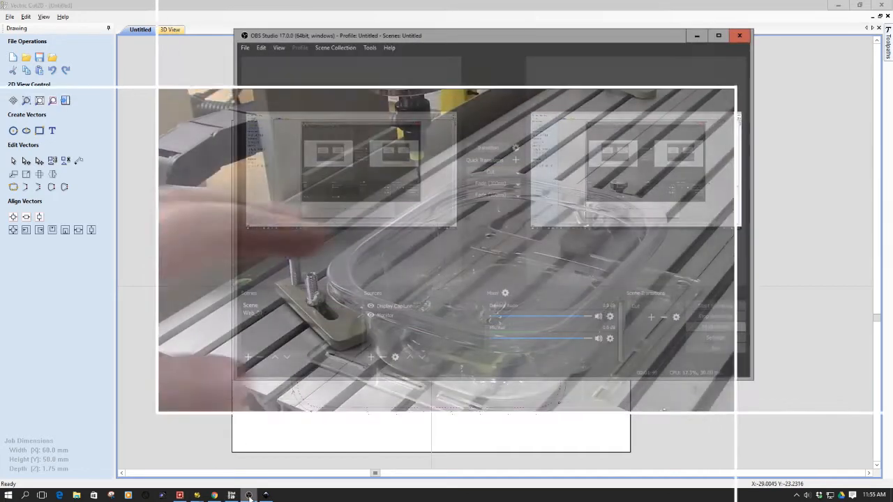